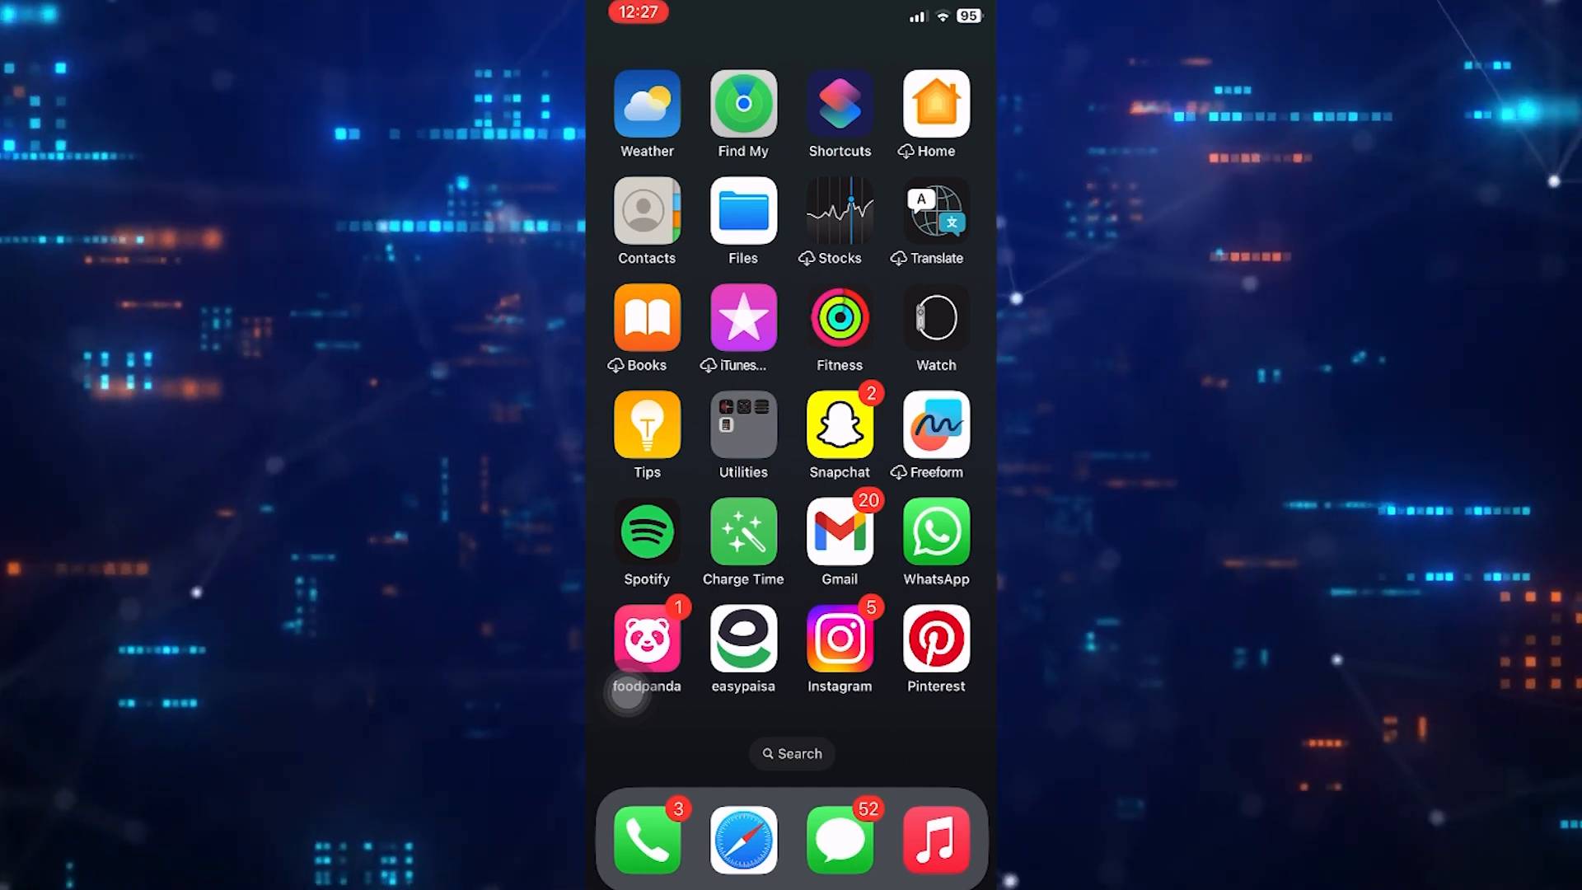
Launch WhatsApp, unlock it with Face ID and enter the 'I me myself' chat
click(932, 533)
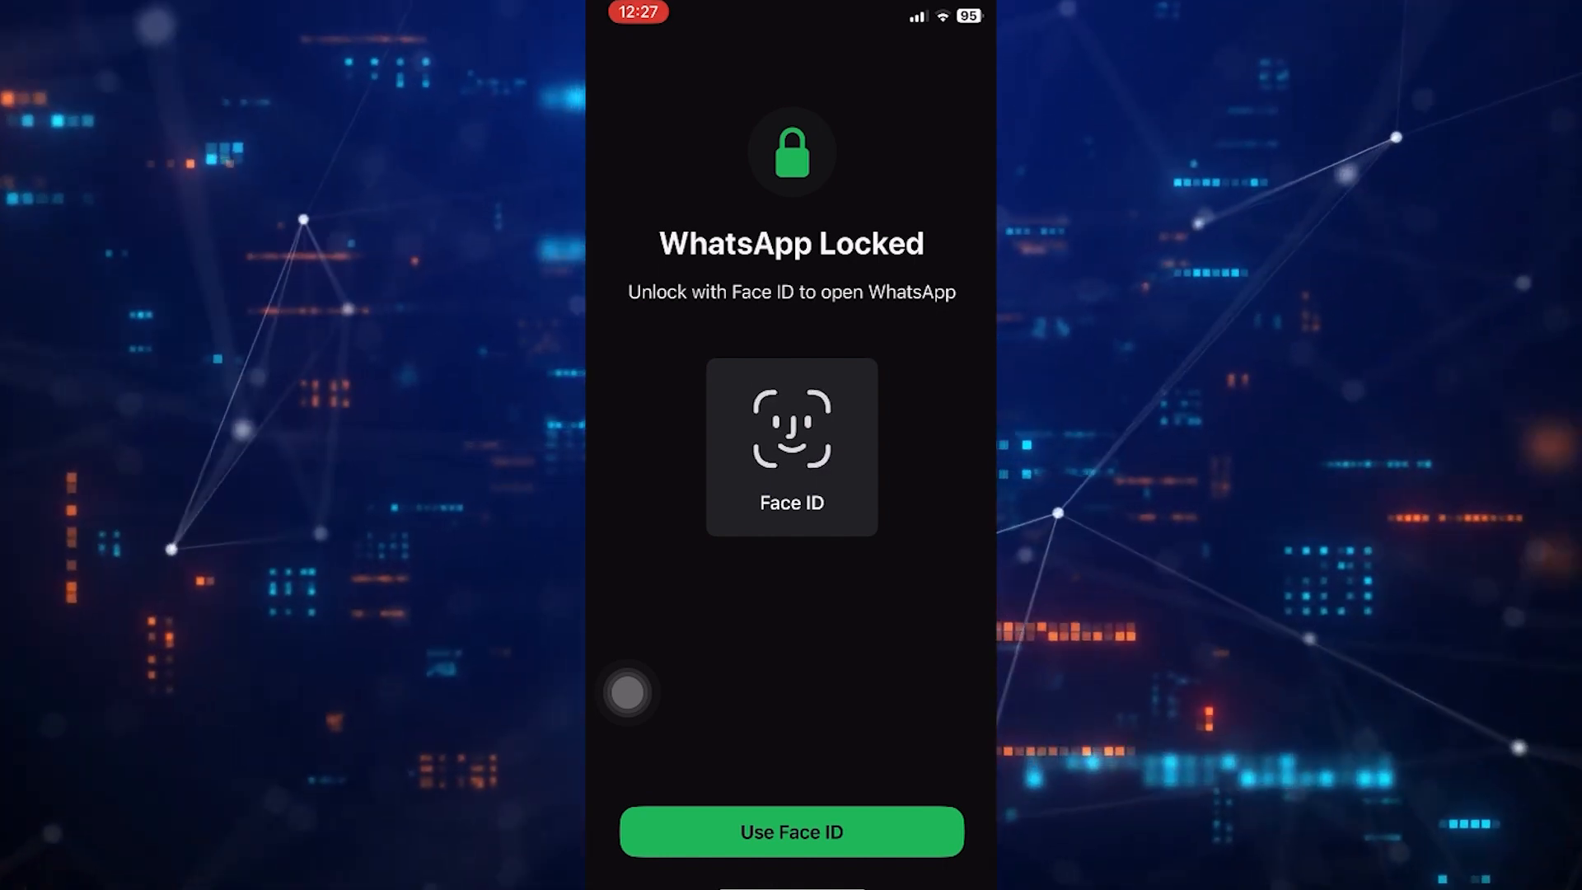
click(791, 831)
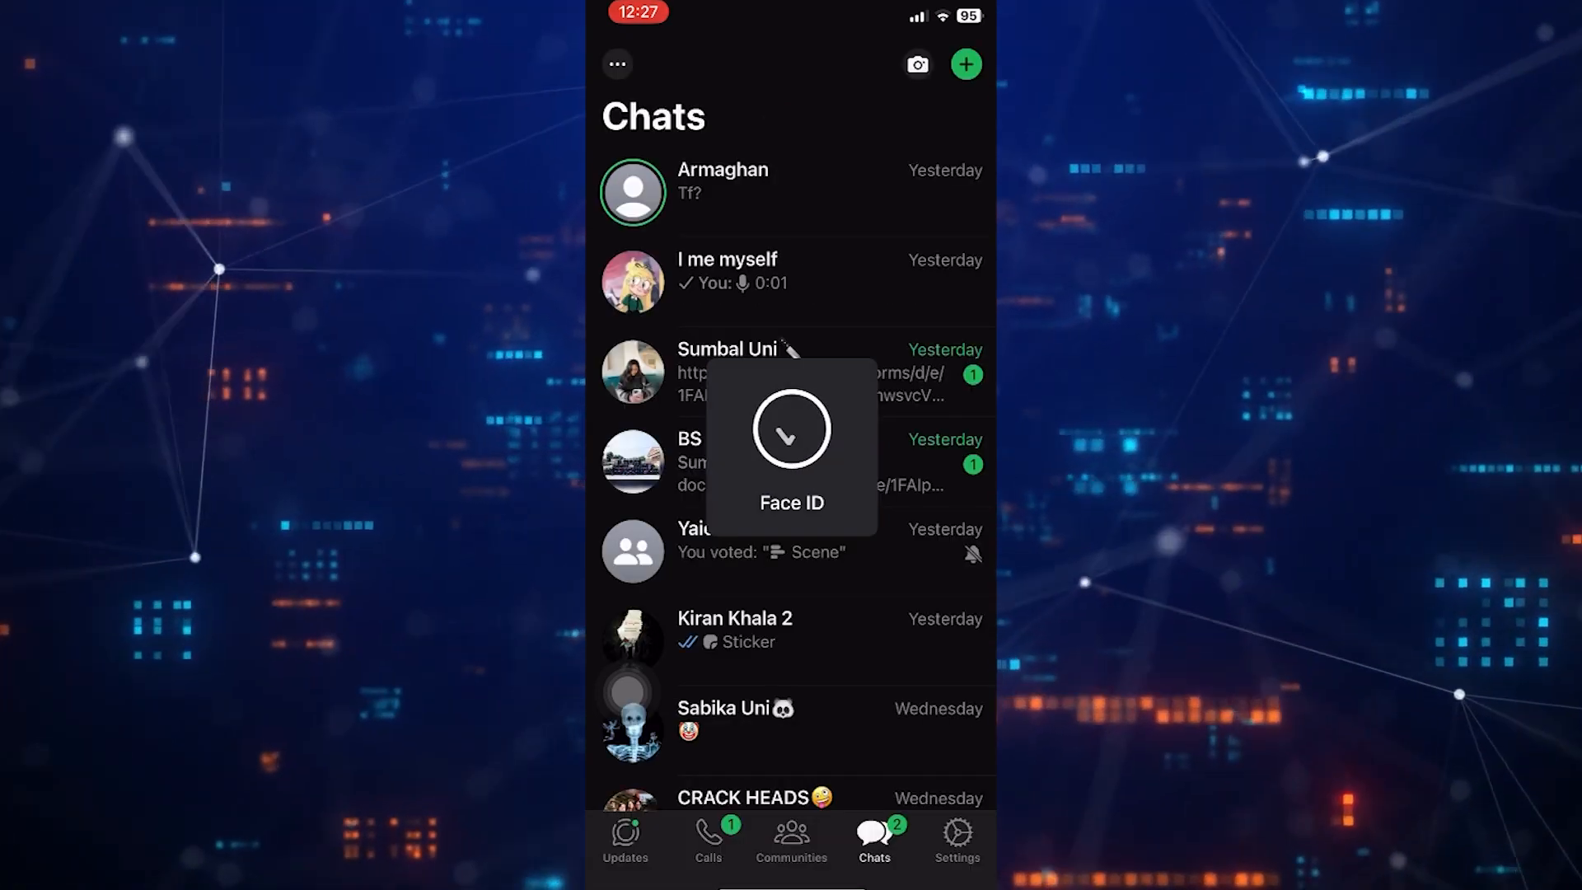
click(727, 270)
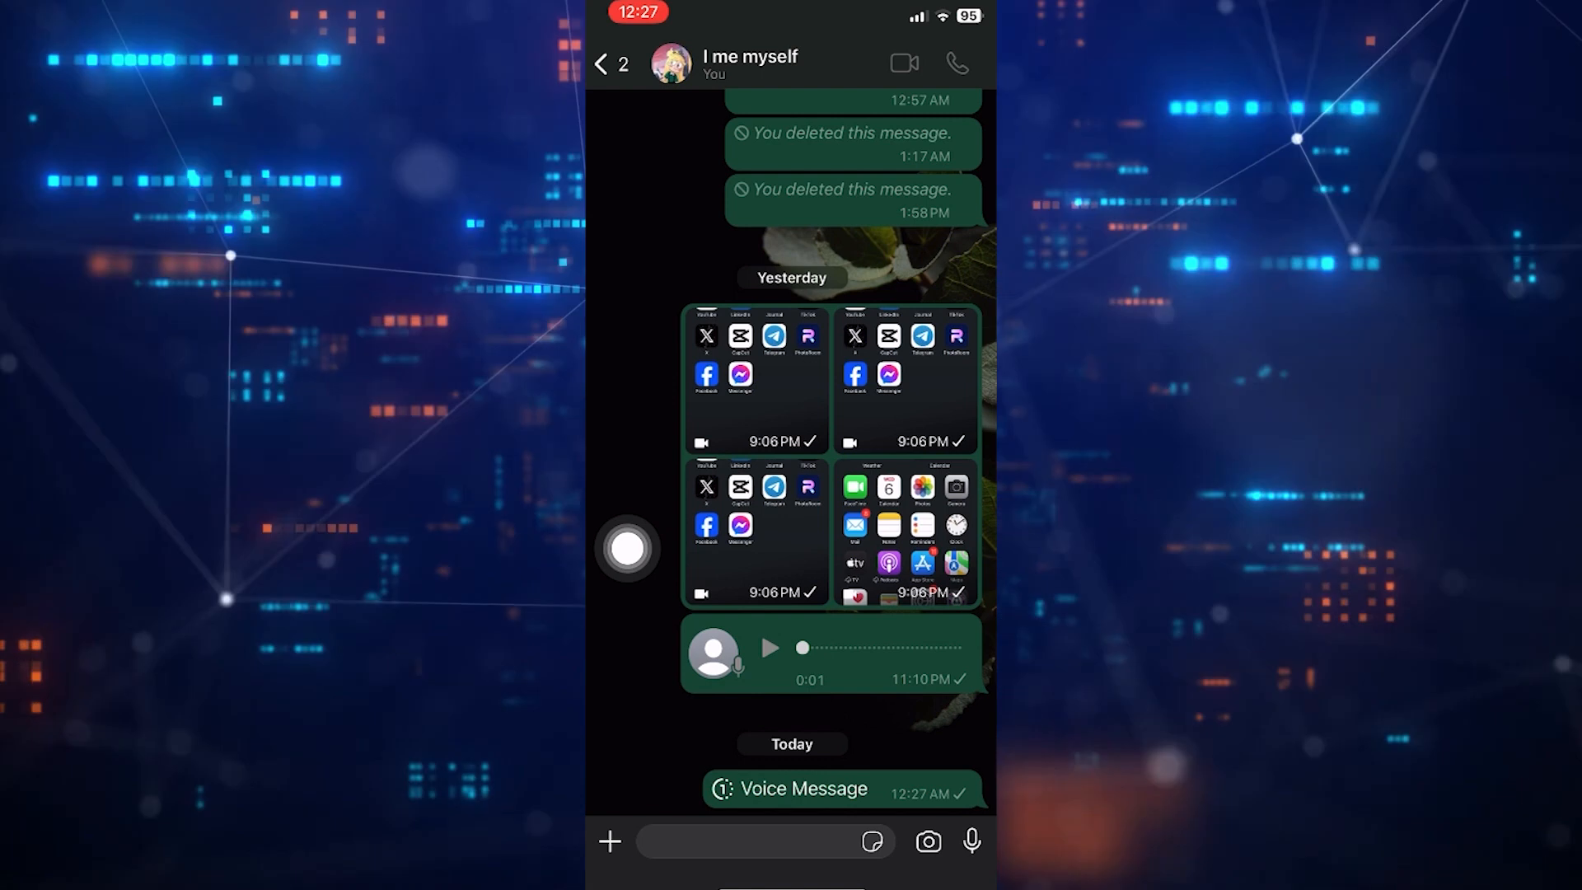
Play yesterday's one-second voice note sent at 11:10 PM
click(769, 646)
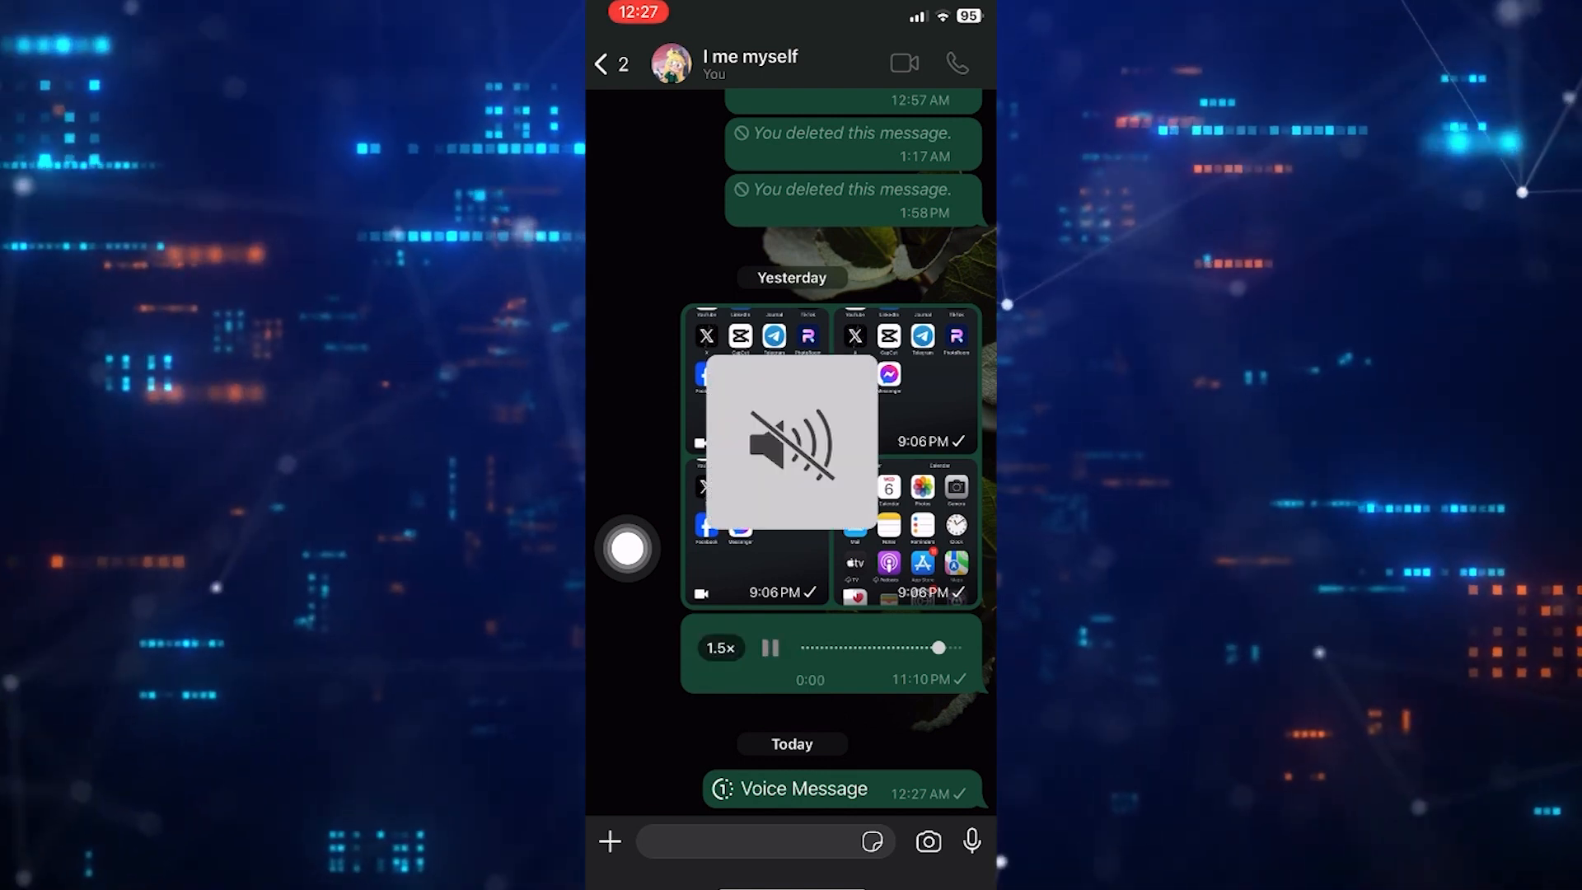